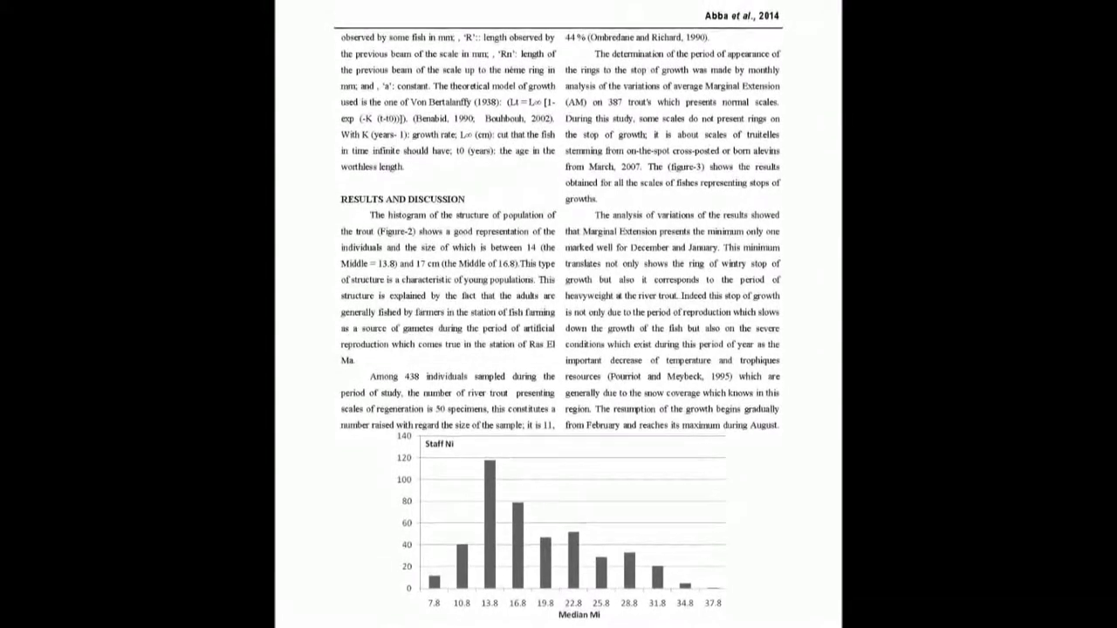
scroll(down, 3)
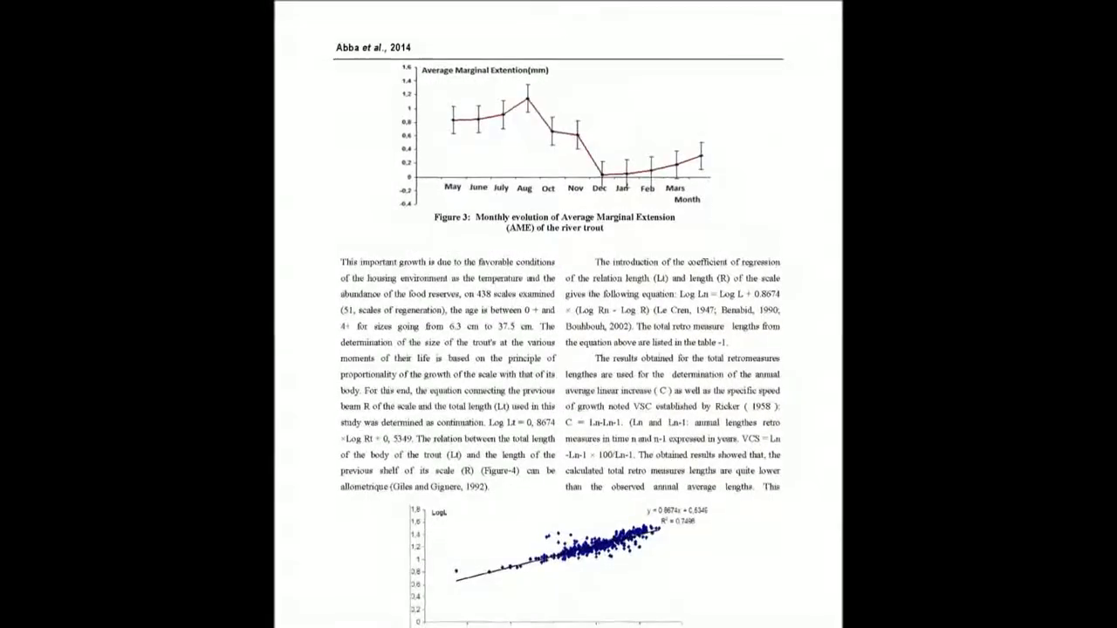
scroll(down, 3)
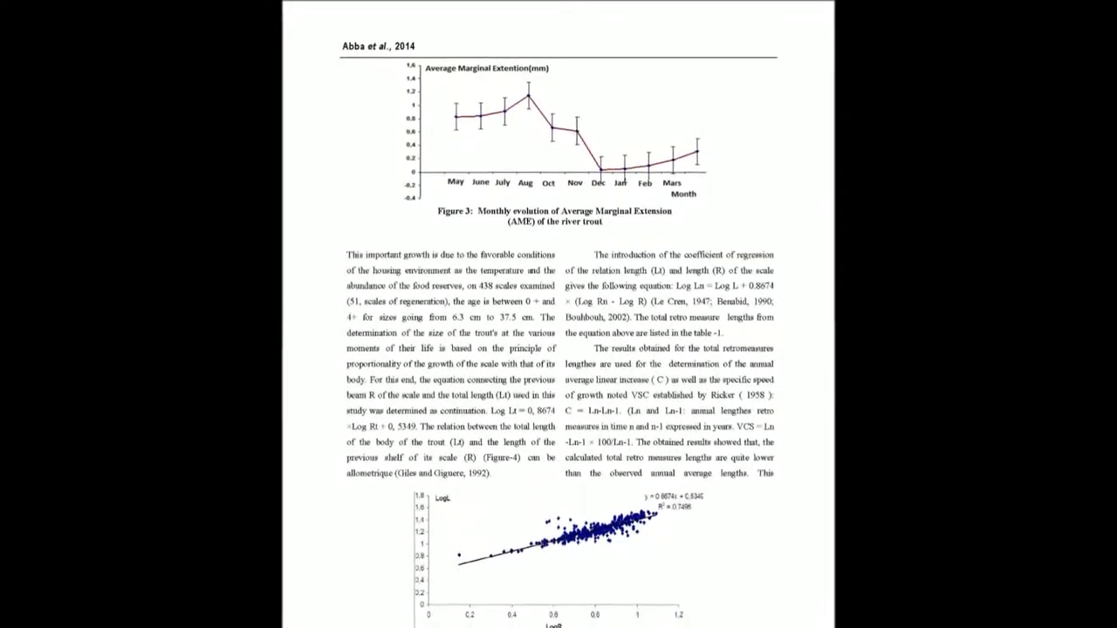
scroll(down, 3)
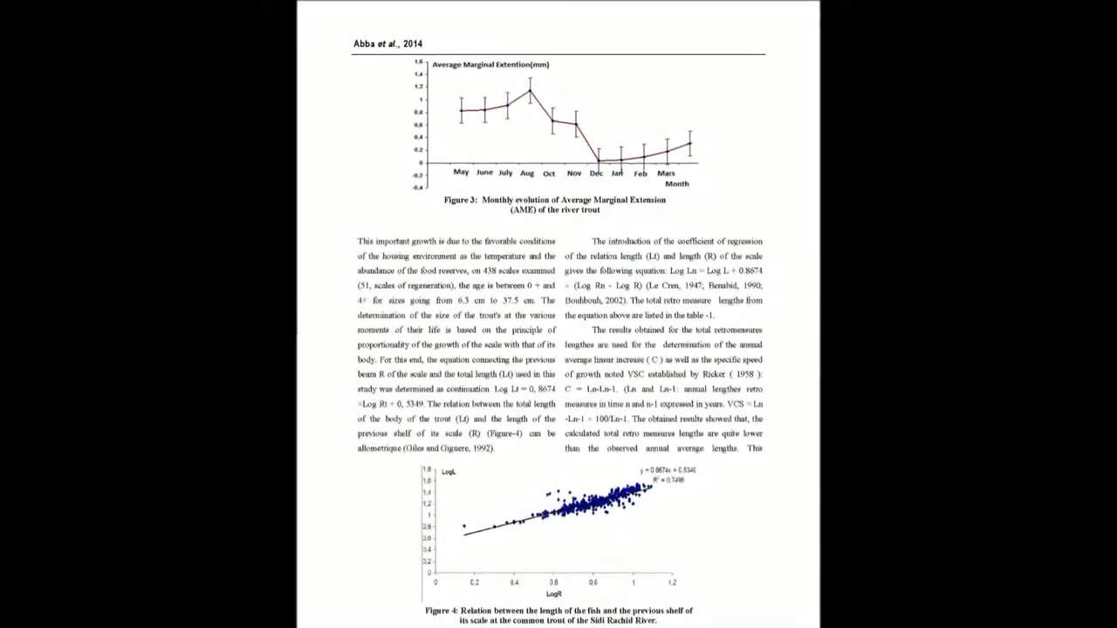
scroll(down, 3)
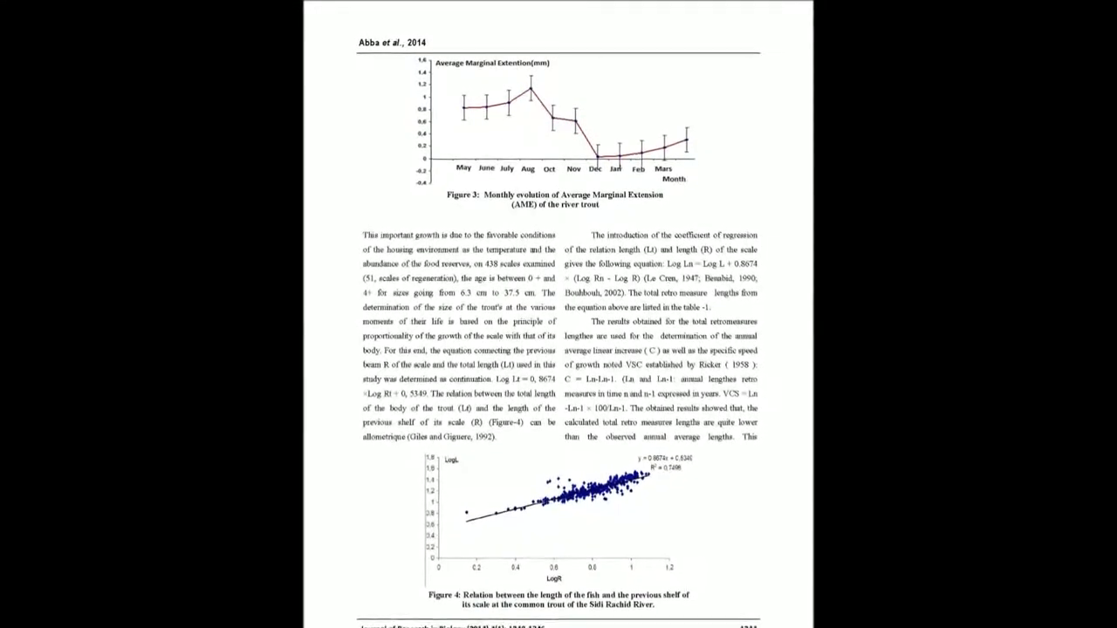
scroll(down, 3)
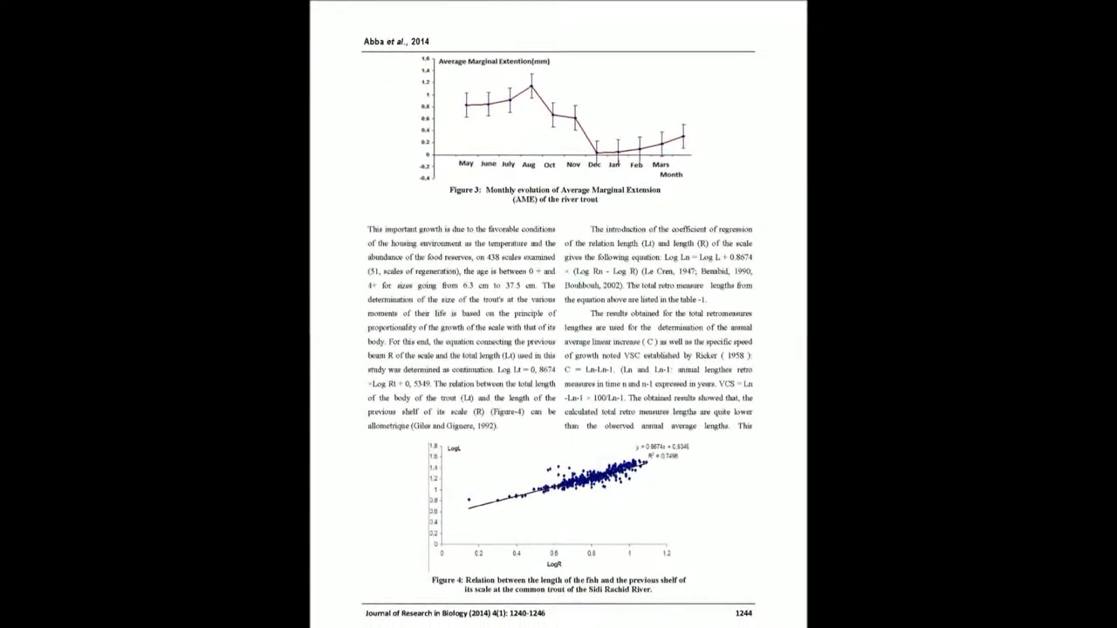
scroll(down, 3)
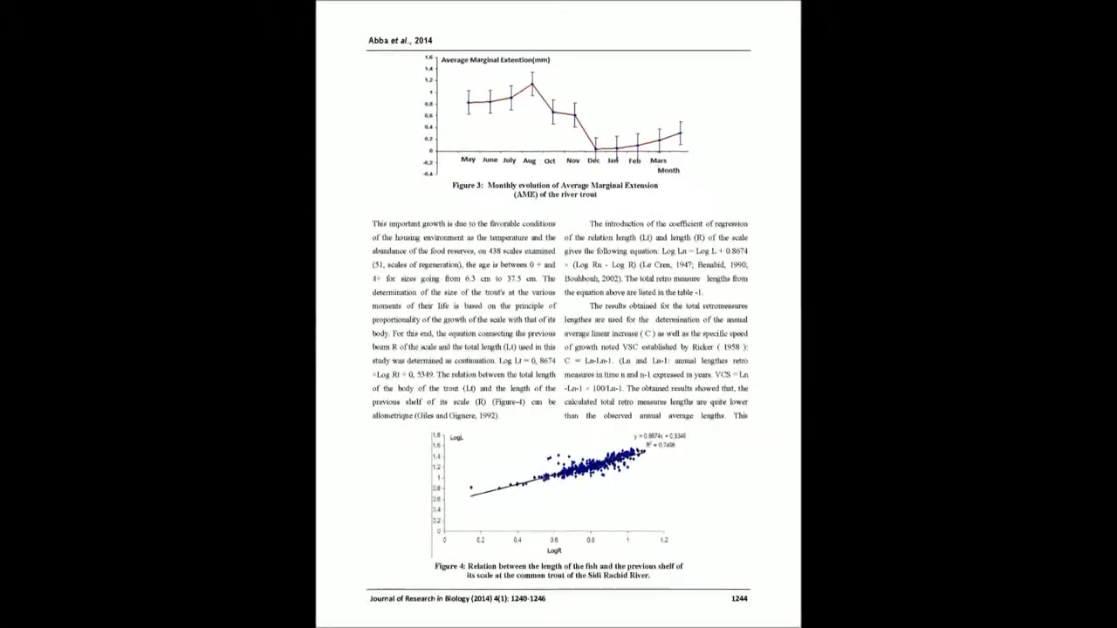
scroll(down, 3)
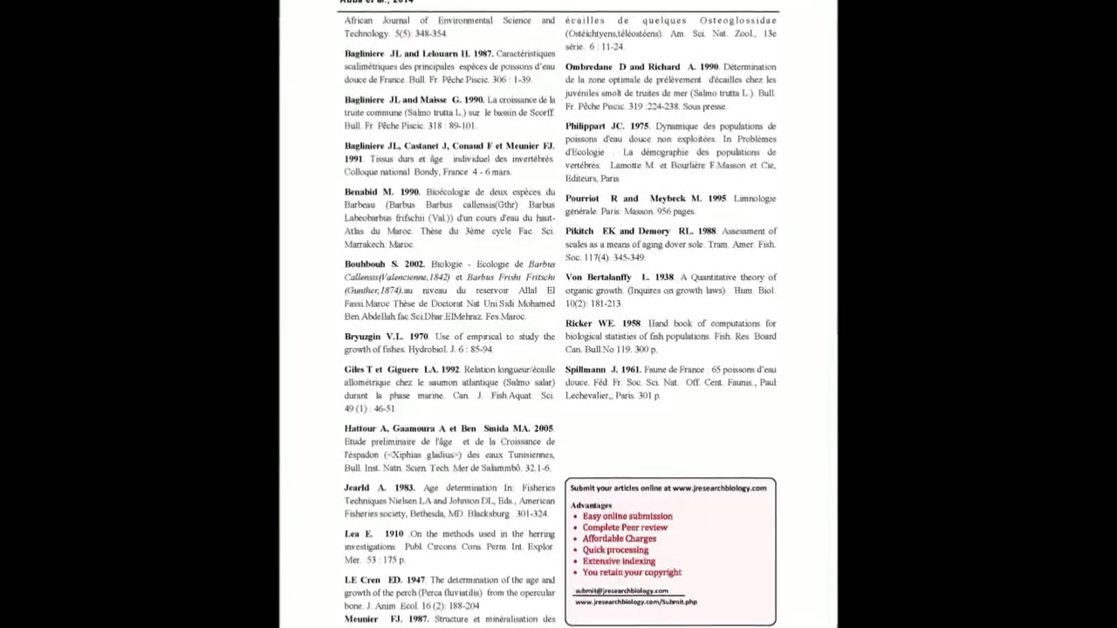